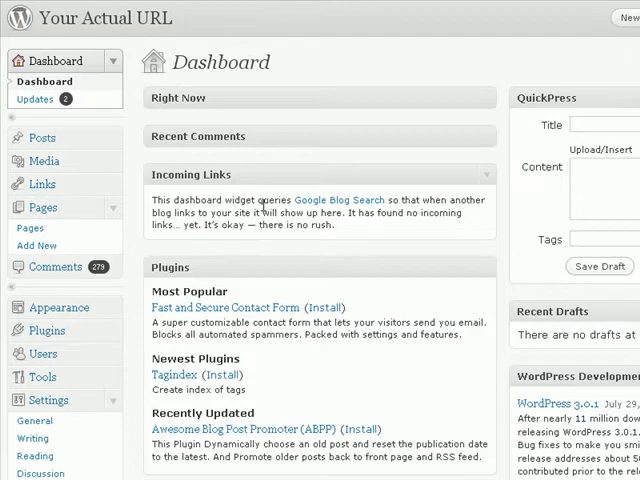
{"action": "mouse_move", "coordinate": [164, 168]}
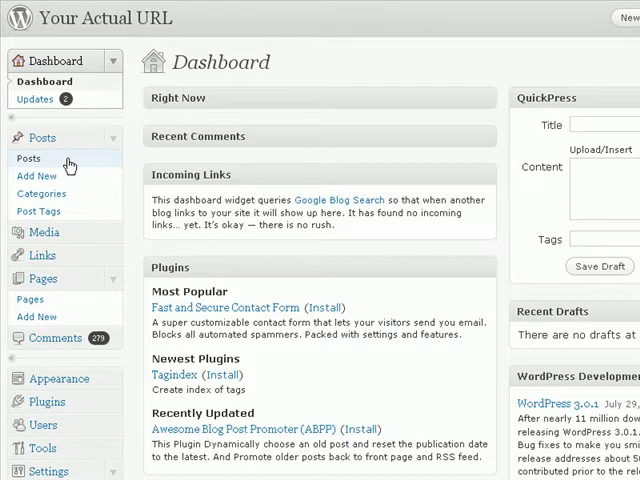
Show the list of all posts, with 'This is my new post' at the top
{"action": "left_click", "coordinate": [28, 158]}
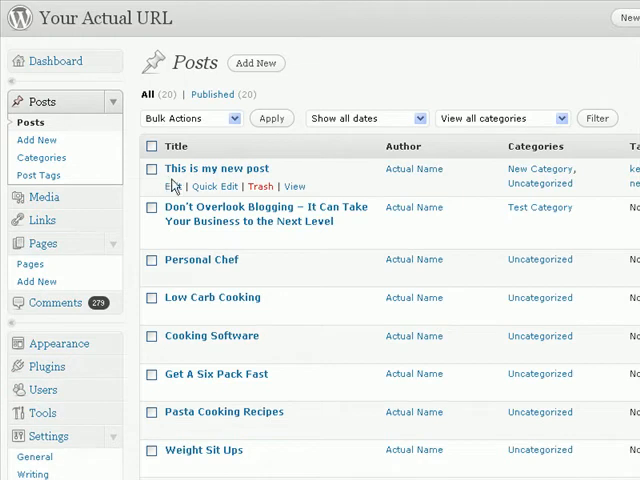
{"action": "mouse_move", "coordinate": [168, 188]}
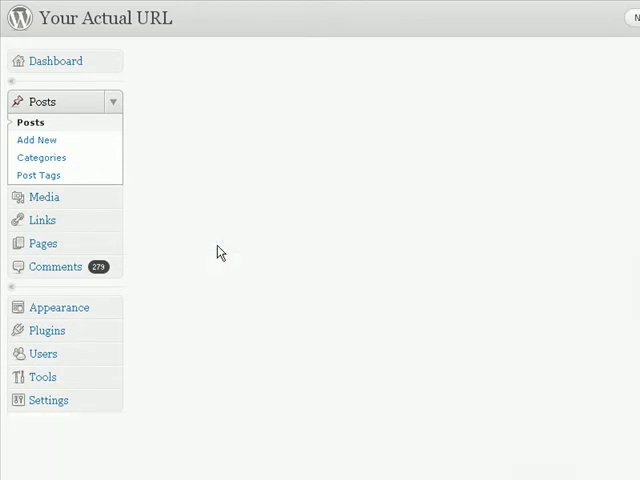
Load 'This is my new post' in the Edit Post screen
{"action": "left_click", "coordinate": [36, 140]}
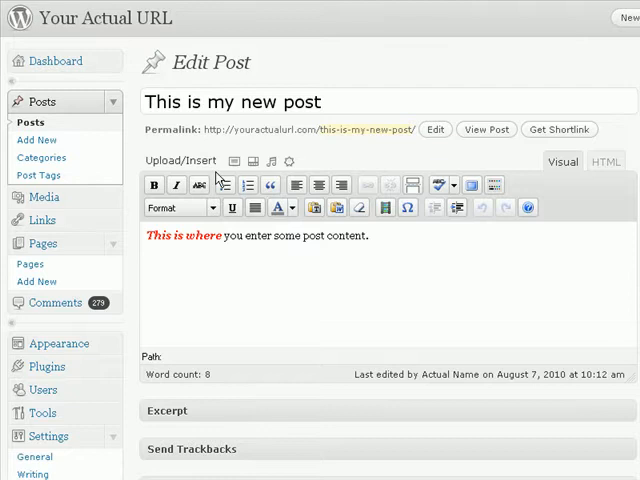
{"action": "mouse_move", "coordinate": [398, 152]}
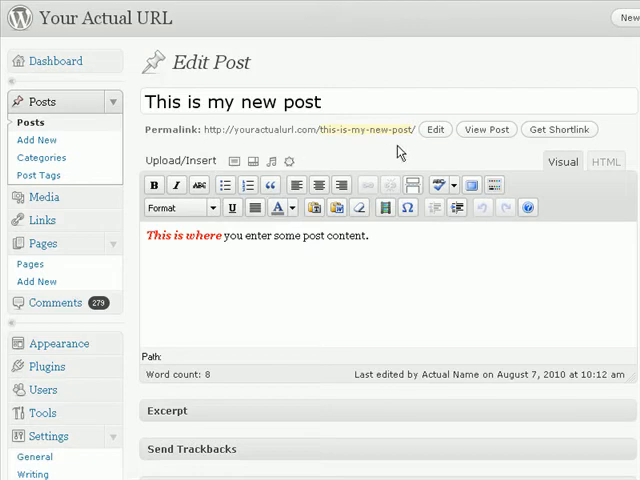
{"action": "mouse_move", "coordinate": [542, 312]}
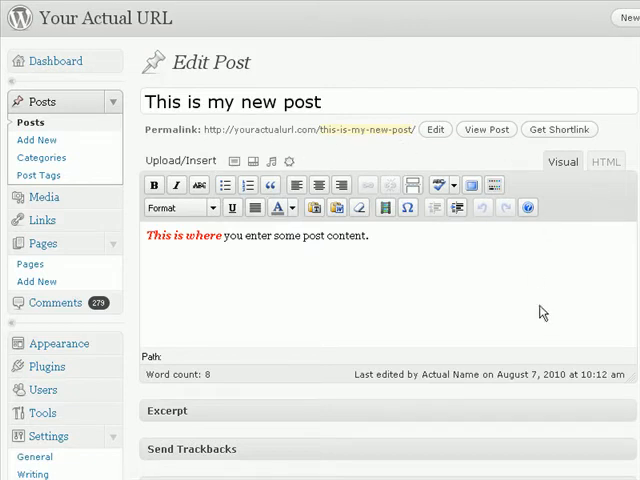
{"action": "mouse_move", "coordinate": [468, 248]}
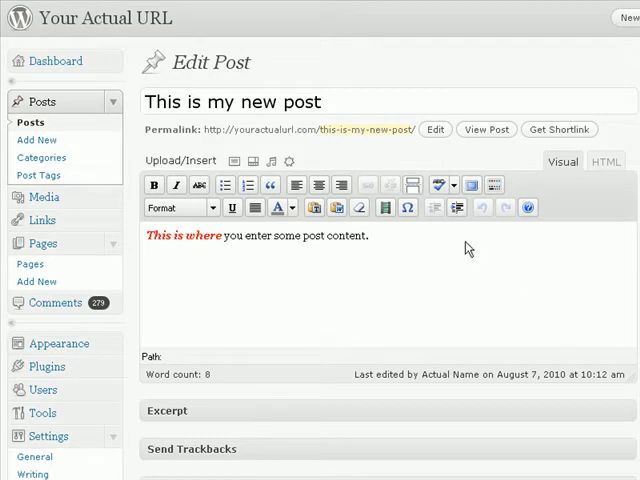
{"action": "mouse_move", "coordinate": [576, 210]}
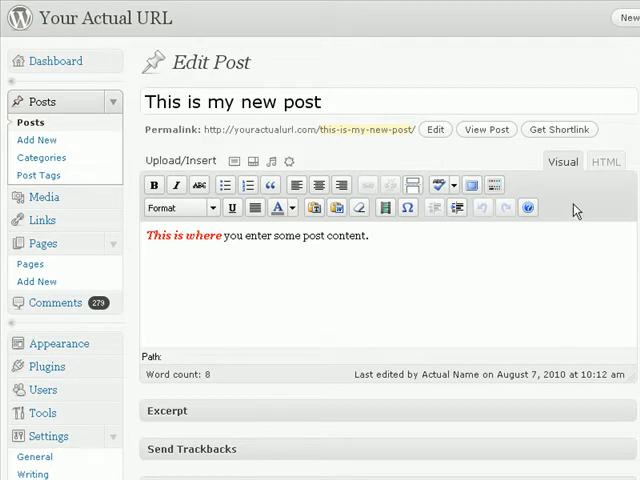
{"action": "mouse_move", "coordinate": [148, 170]}
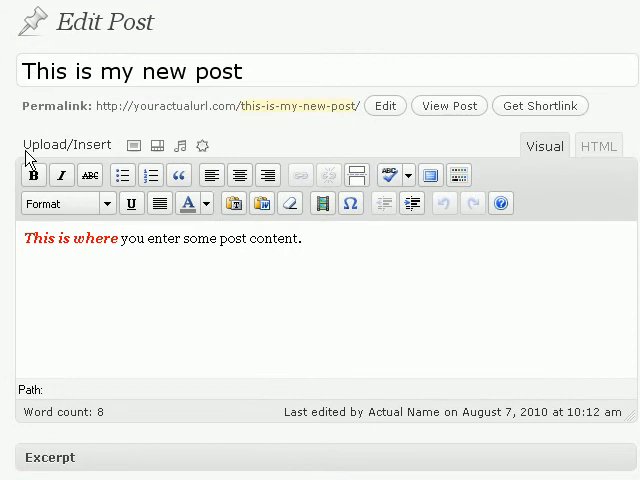
{"action": "mouse_move", "coordinate": [76, 156]}
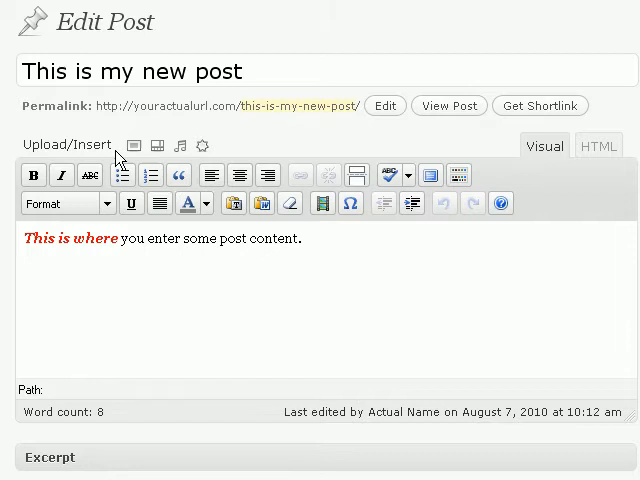
{"action": "mouse_move", "coordinate": [120, 148]}
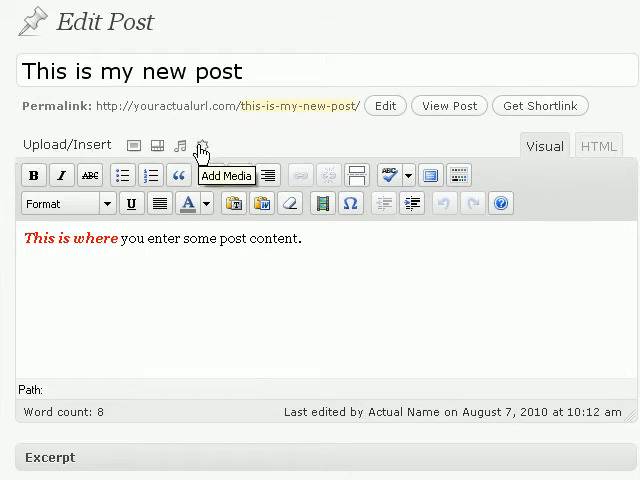
{"action": "mouse_move", "coordinate": [134, 144]}
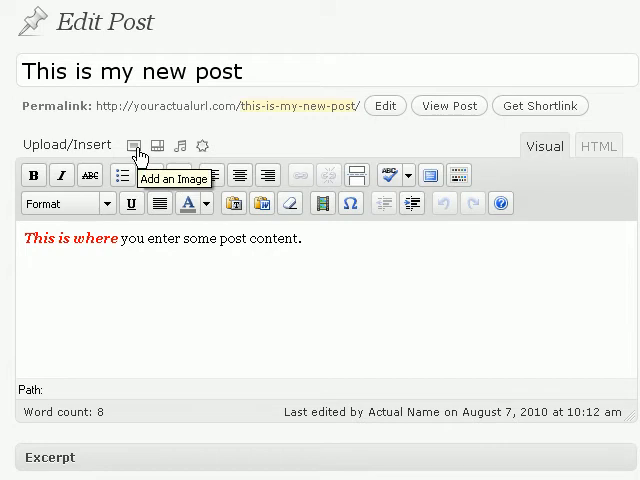
{"action": "mouse_move", "coordinate": [156, 144]}
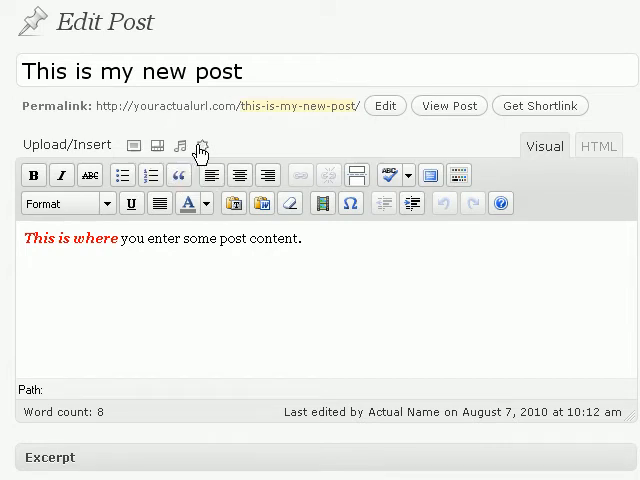
{"action": "mouse_move", "coordinate": [200, 148]}
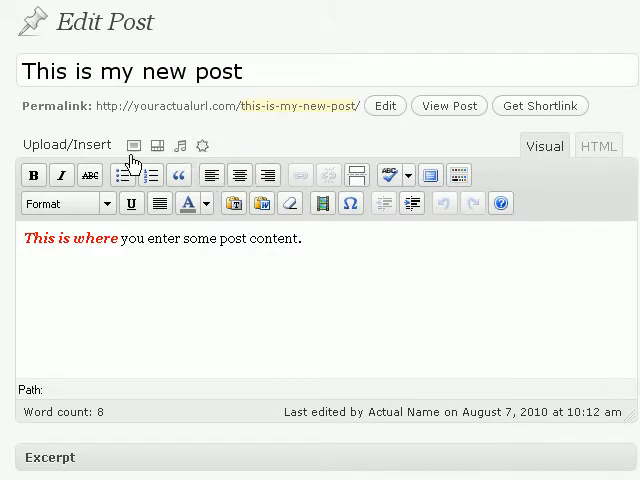
{"action": "mouse_move", "coordinate": [132, 144]}
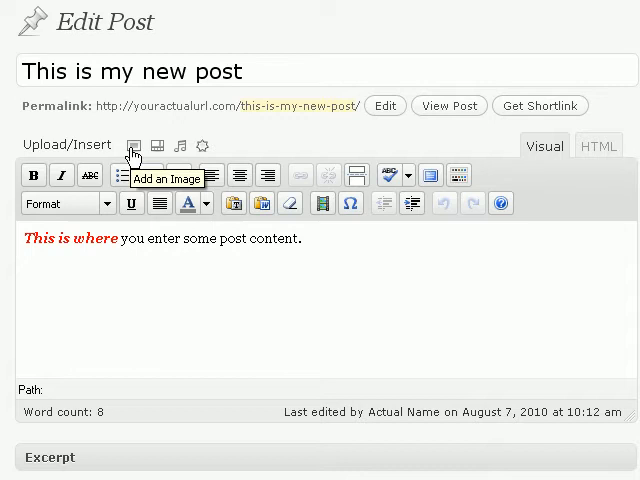
Upload skyscrapers_a_group.jpg from the RoyaltyFree folder through Add an Image
{"action": "left_click", "coordinate": [132, 144]}
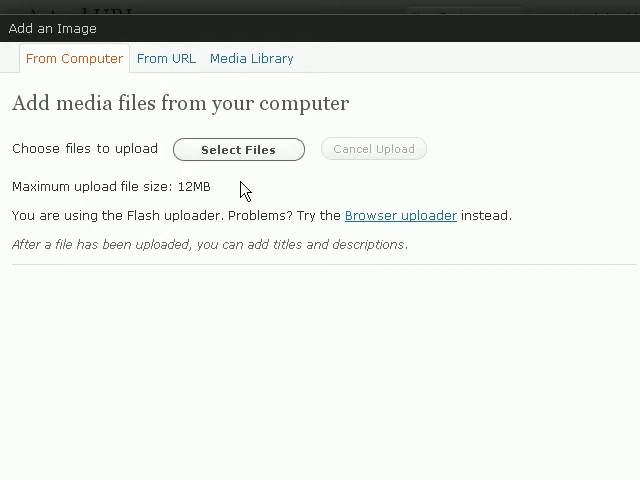
{"action": "mouse_move", "coordinate": [248, 158]}
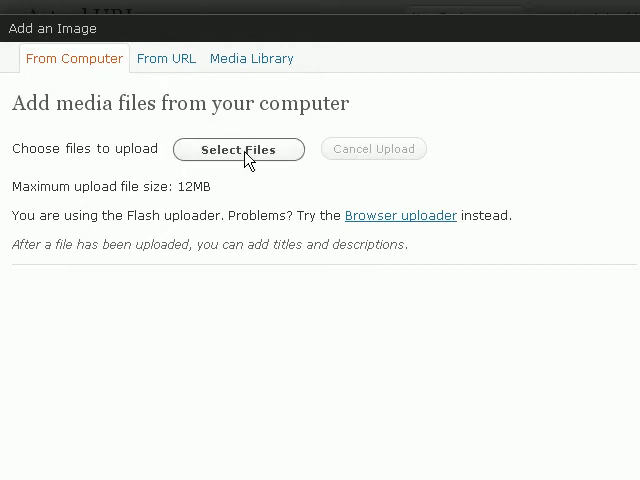
{"action": "left_click", "coordinate": [238, 148]}
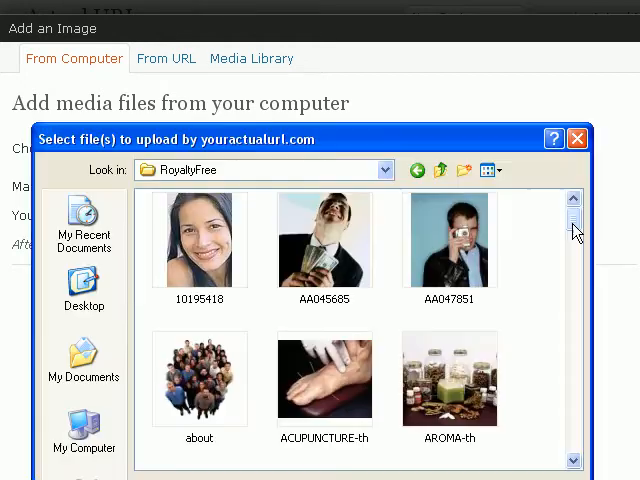
{"action": "scroll", "scroll_direction": "down", "scroll_amount": 3}
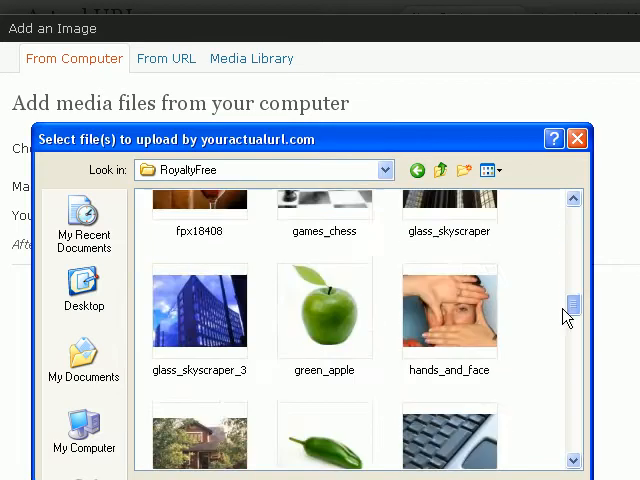
{"action": "scroll", "scroll_direction": "up", "scroll_amount": 3}
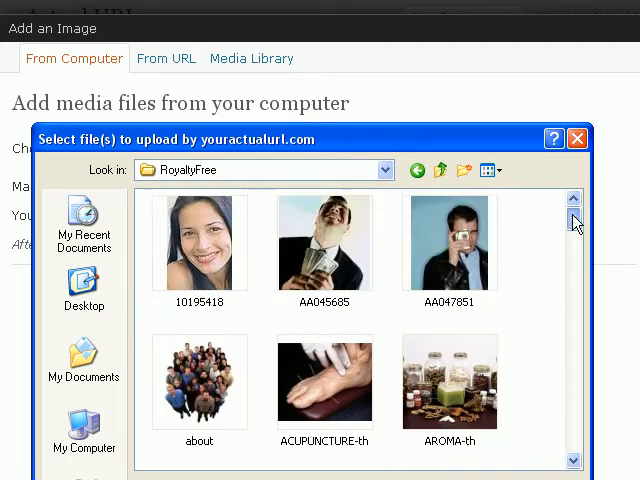
{"action": "scroll", "scroll_direction": "down", "scroll_amount": 3}
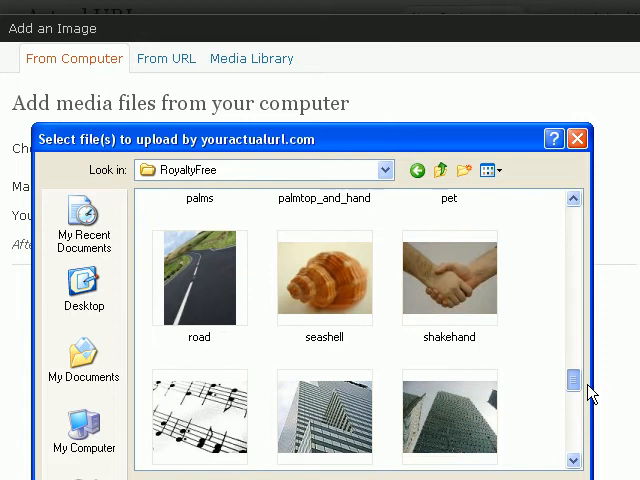
{"action": "scroll", "scroll_direction": "down", "scroll_amount": 3}
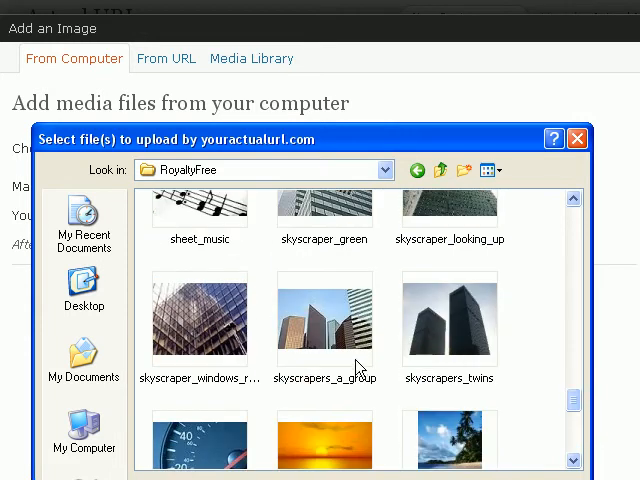
{"action": "left_click", "coordinate": [324, 324]}
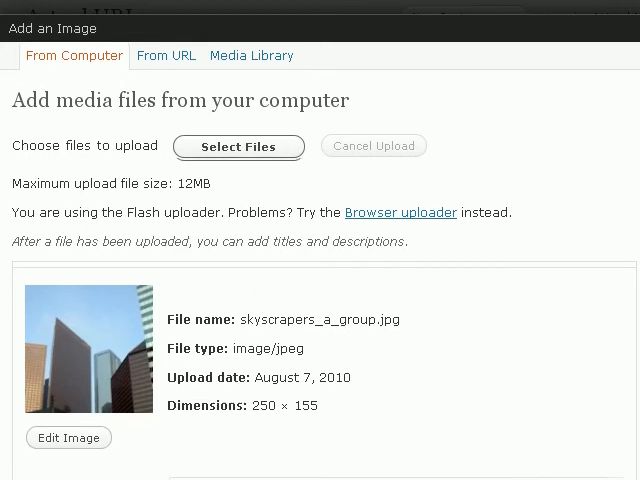
Title the uploaded image 'Skyscraper'
{"action": "scroll", "scroll_direction": "down", "scroll_amount": 3}
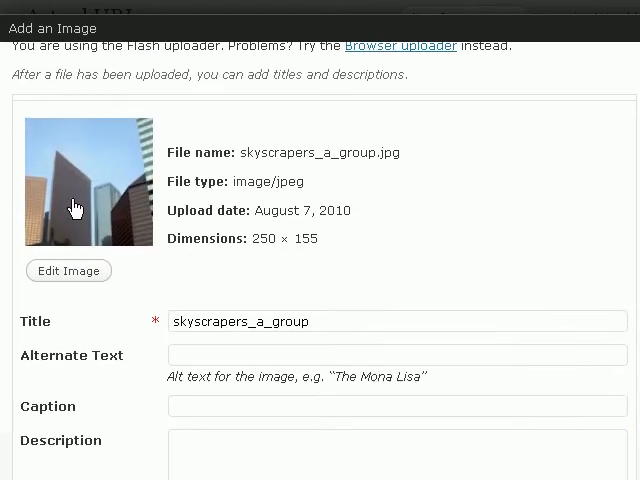
{"action": "mouse_move", "coordinate": [250, 164]}
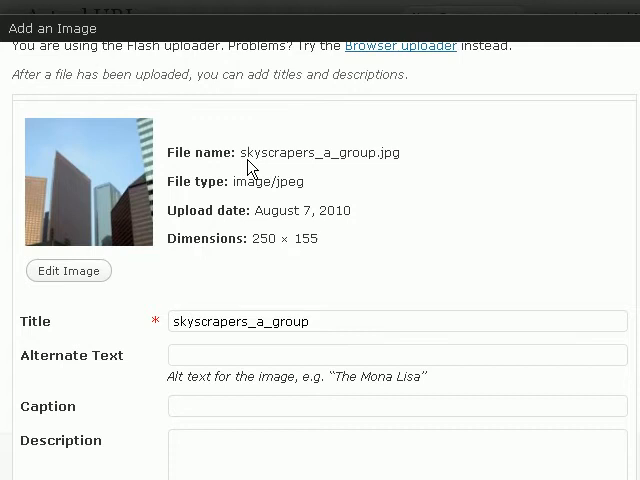
{"action": "mouse_move", "coordinate": [240, 196]}
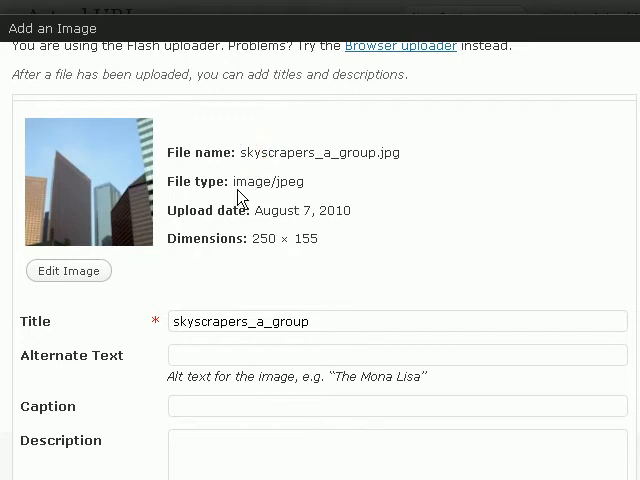
{"action": "mouse_move", "coordinate": [304, 252]}
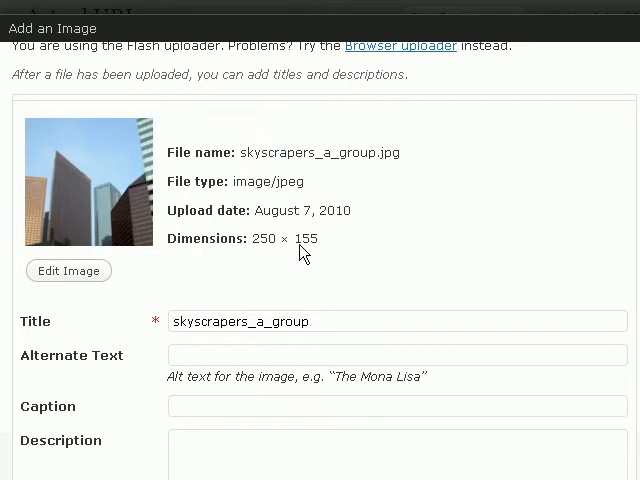
{"action": "mouse_move", "coordinate": [62, 362]}
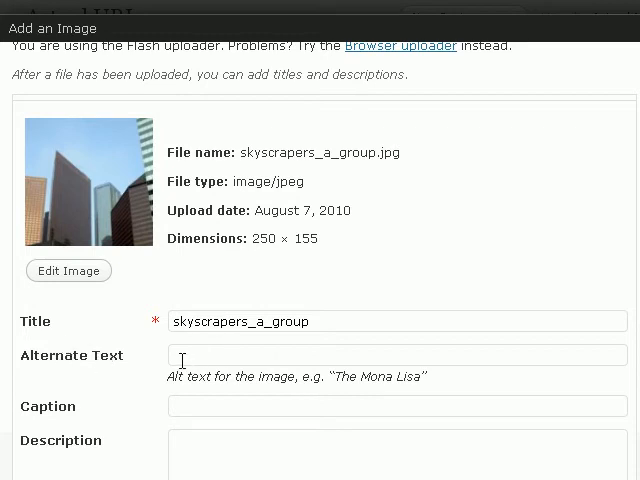
{"action": "mouse_move", "coordinate": [362, 432]}
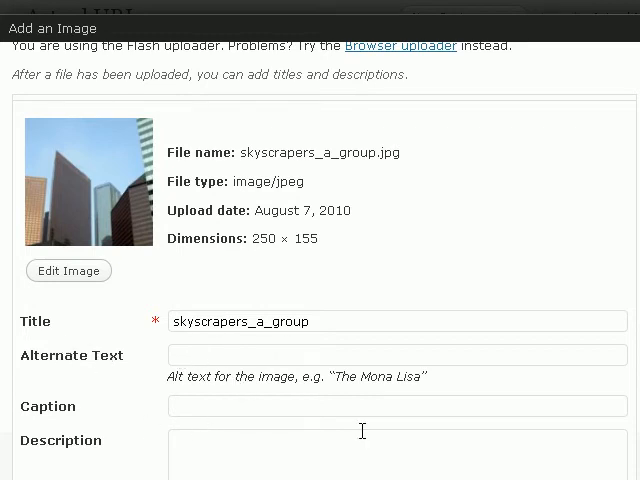
{"action": "triple_click", "coordinate": [250, 320]}
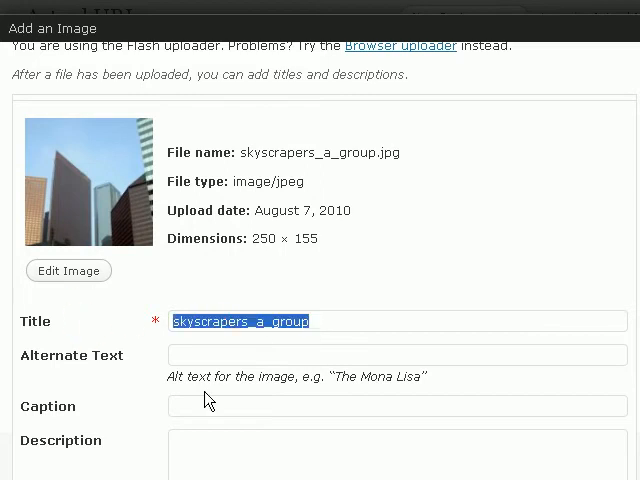
{"action": "type", "text": "Skyscr"}
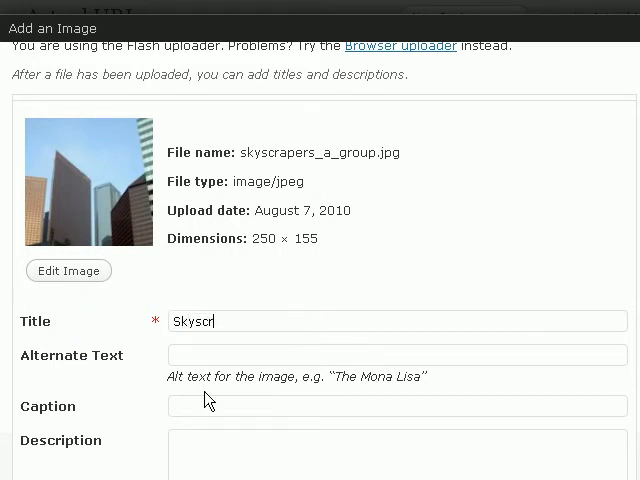
{"action": "type", "text": "aper"}
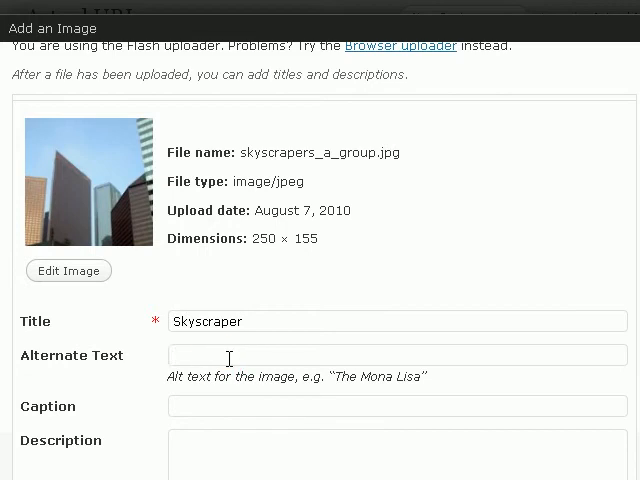
{"action": "mouse_move", "coordinate": [104, 182]}
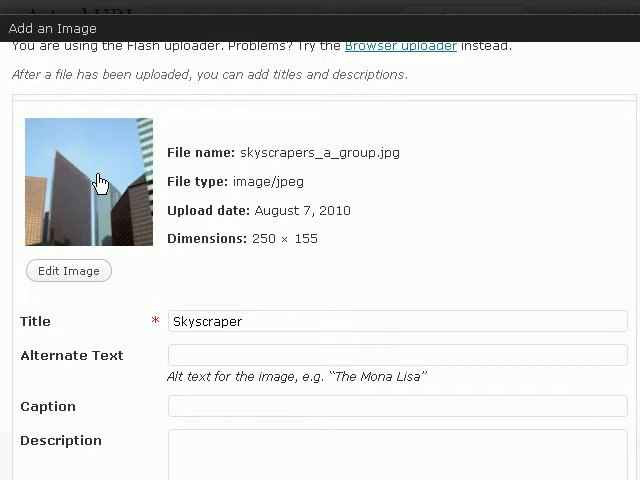
{"action": "mouse_move", "coordinate": [228, 208]}
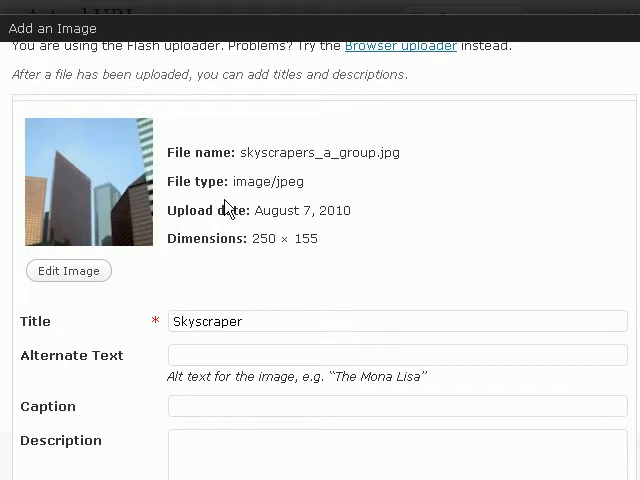
Enter alternate text 'Skyscrapers are great!' and copy it for the caption
{"action": "left_click", "coordinate": [396, 356]}
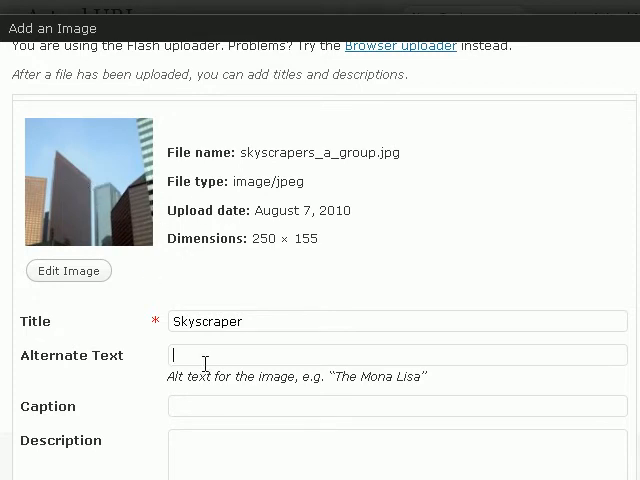
{"action": "type", "text": "Skyscrapers"}
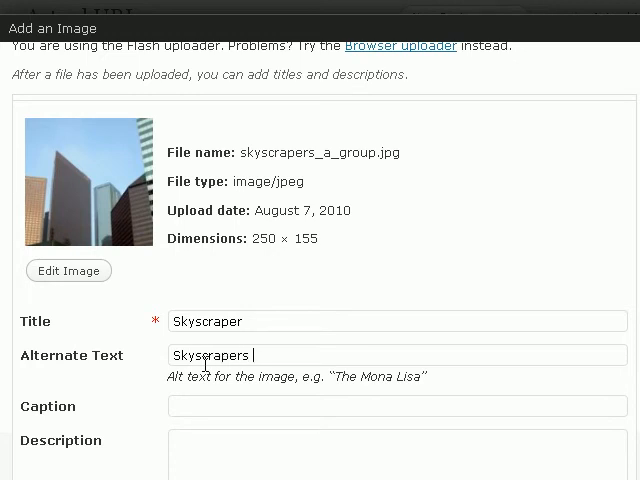
{"action": "type", "text": "are gerat!"}
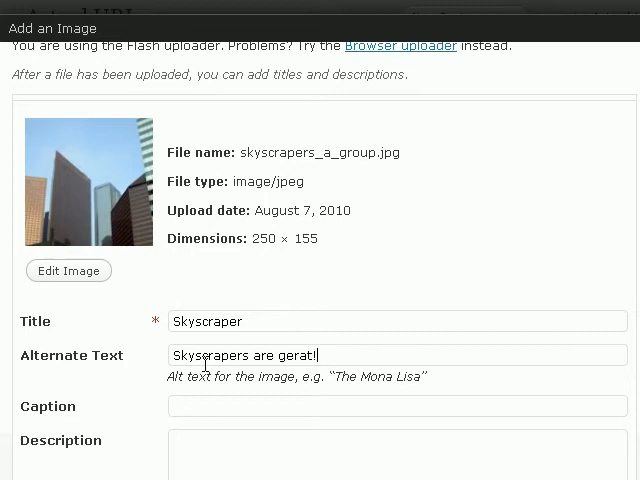
{"action": "key", "text": "BackSpace"}
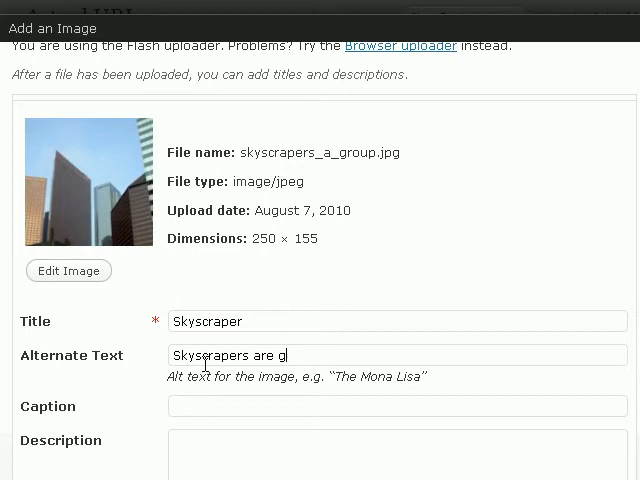
{"action": "type", "text": "reat!"}
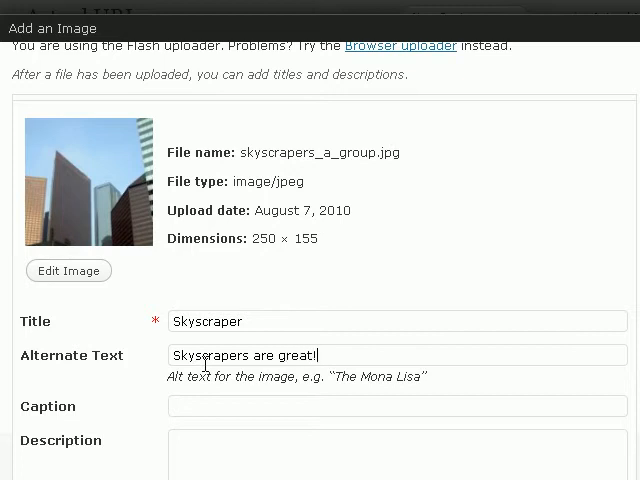
{"action": "mouse_move", "coordinate": [362, 384]}
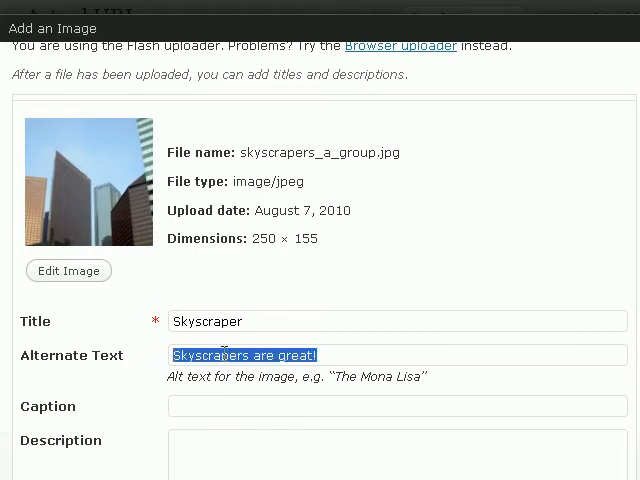
{"action": "right_click", "coordinate": [256, 356]}
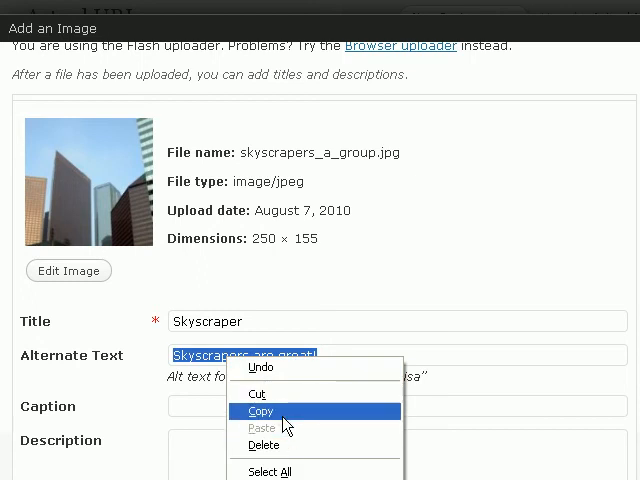
{"action": "left_click", "coordinate": [260, 412]}
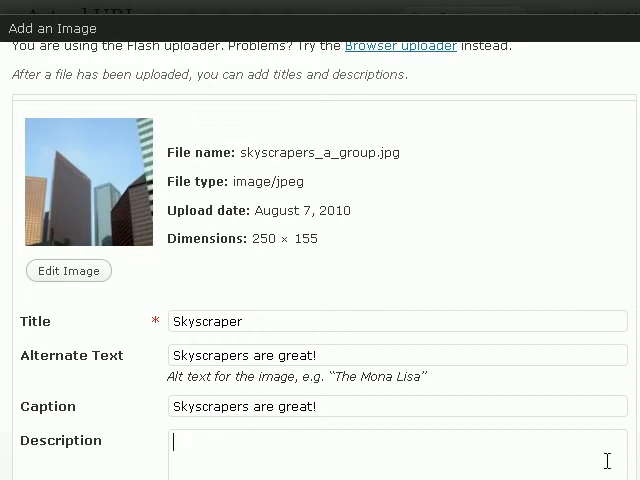
Select the image link URL ending in skyscrapers_a_group.jpg, with alignment None and Full Size
{"action": "scroll", "scroll_direction": "down", "scroll_amount": 3}
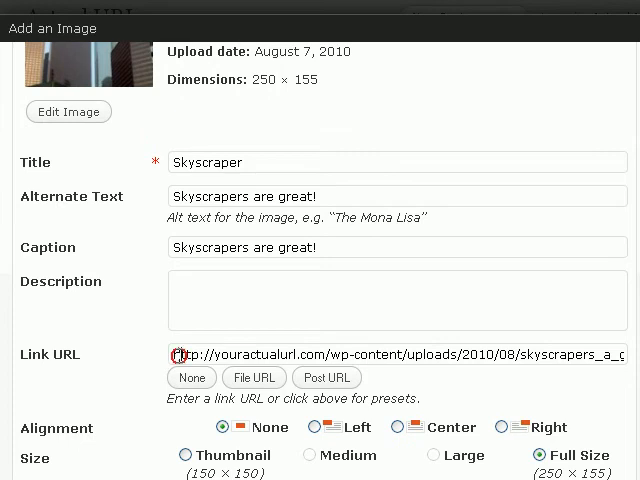
{"action": "triple_click", "coordinate": [390, 356]}
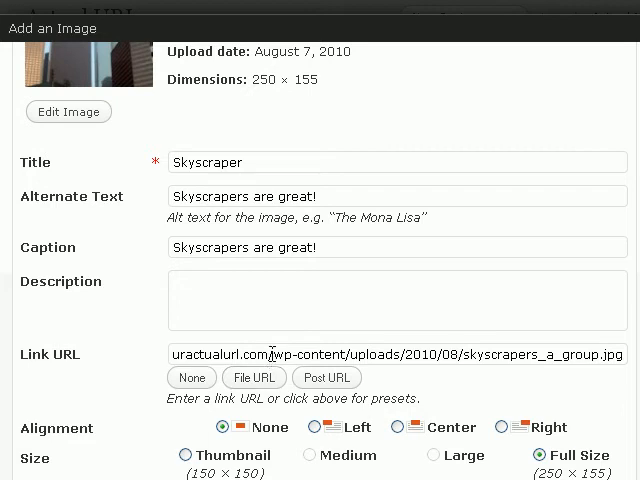
{"action": "double_click", "coordinate": [300, 354]}
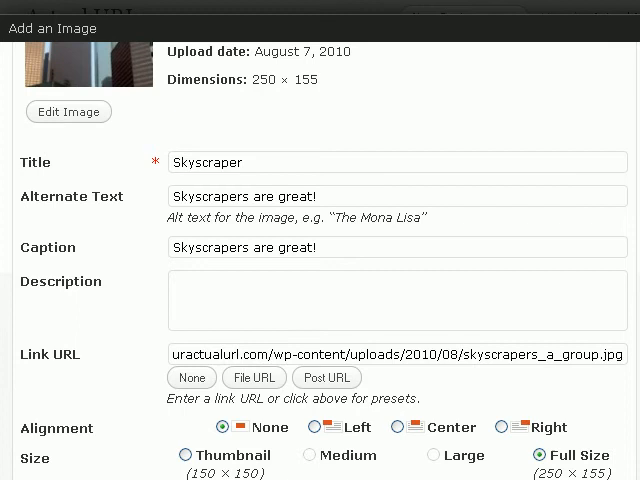
{"action": "triple_click", "coordinate": [396, 354]}
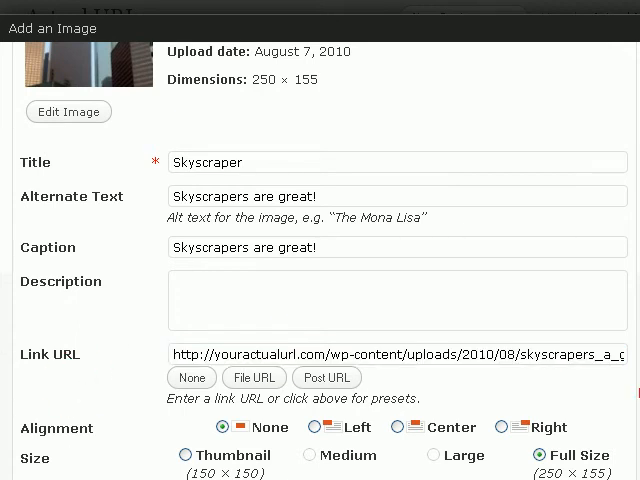
{"action": "mouse_move", "coordinate": [196, 446]}
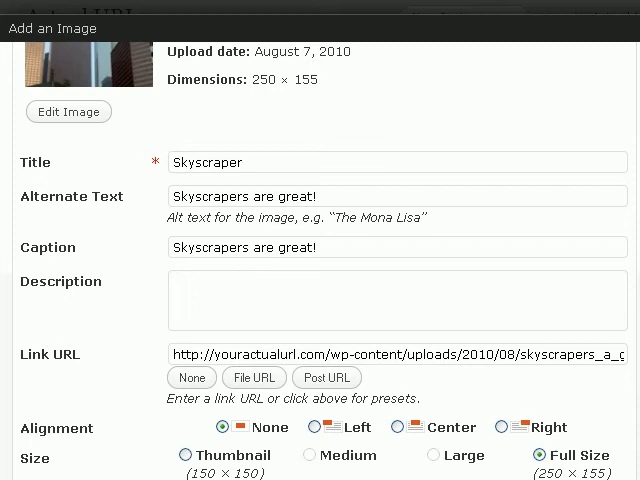
{"action": "mouse_move", "coordinate": [384, 470]}
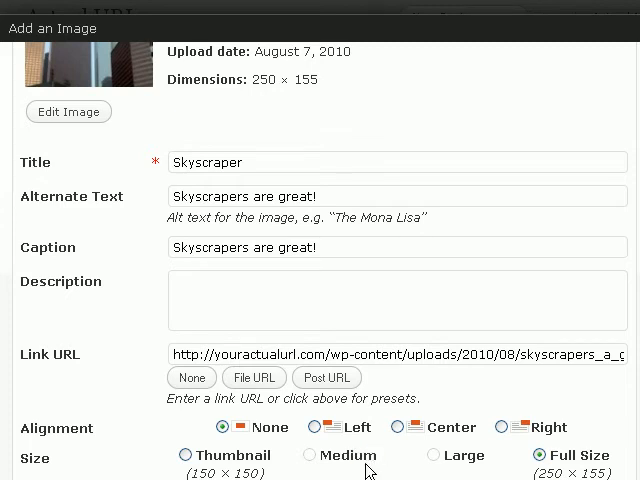
{"action": "mouse_move", "coordinate": [318, 468]}
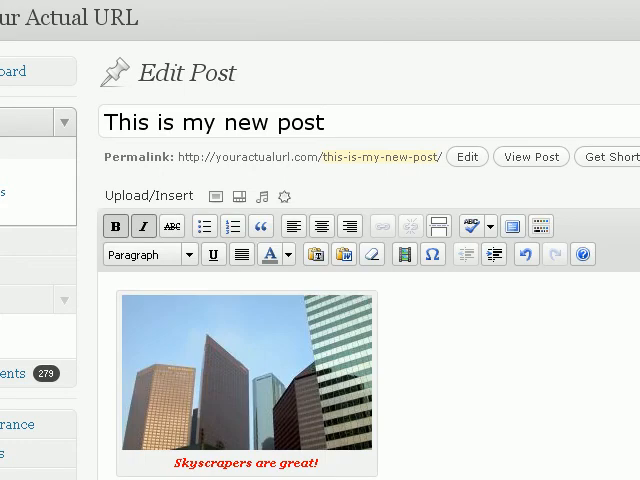
{"action": "scroll", "scroll_direction": "down", "scroll_amount": 3}
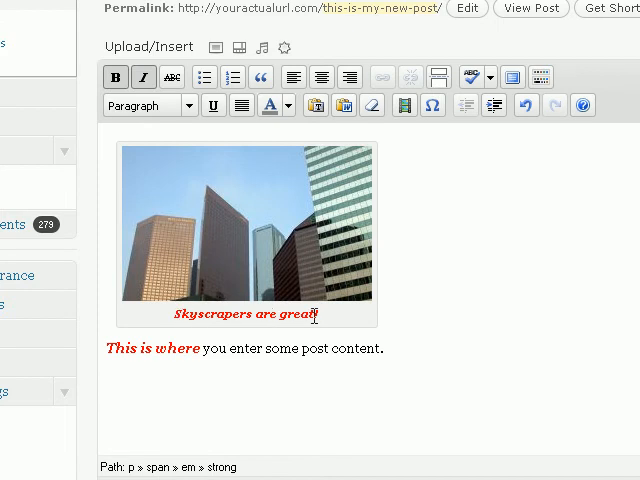
{"action": "left_click", "coordinate": [344, 352]}
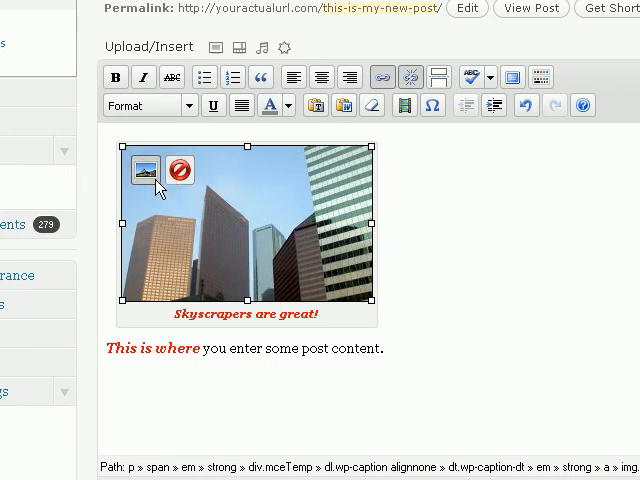
{"action": "mouse_move", "coordinate": [404, 236]}
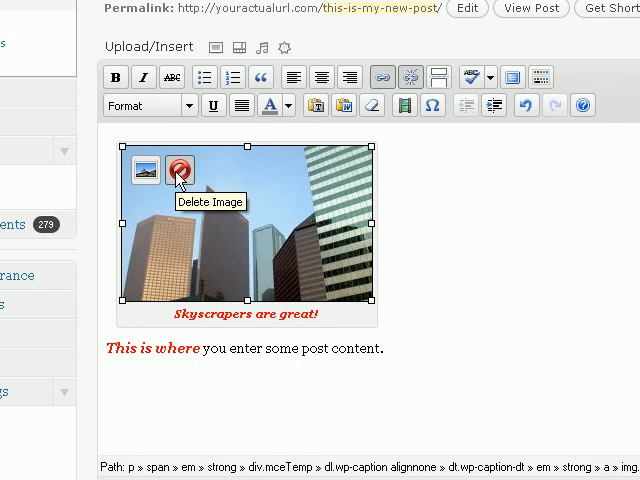
{"action": "mouse_move", "coordinate": [416, 230]}
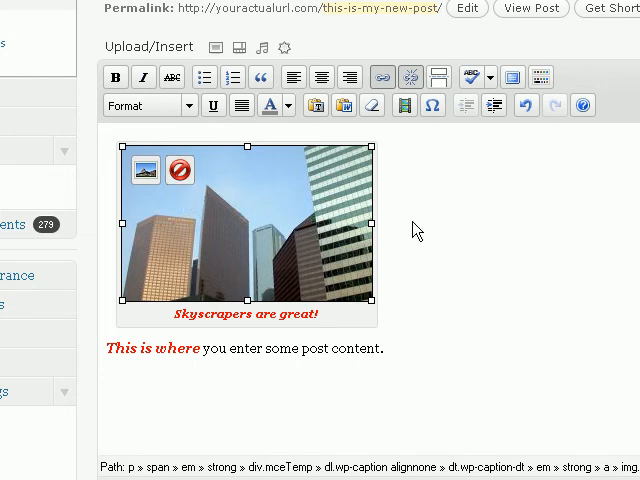
{"action": "mouse_move", "coordinate": [196, 192]}
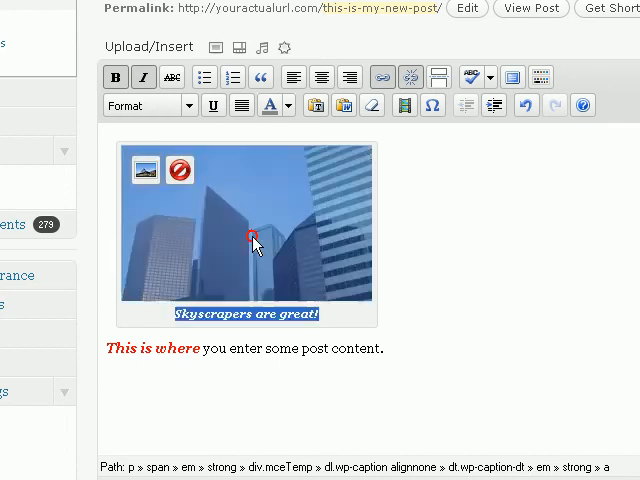
{"action": "left_click", "coordinate": [250, 236]}
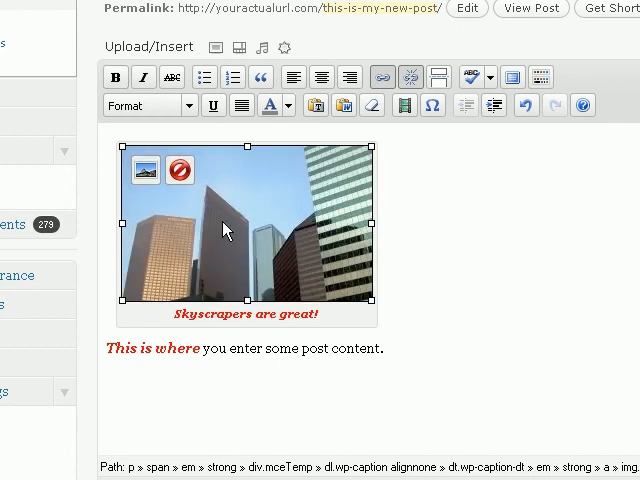
Shrink the image to 60% (150×93 px) and reach its Styles field in Advanced Settings
{"action": "left_click", "coordinate": [144, 170]}
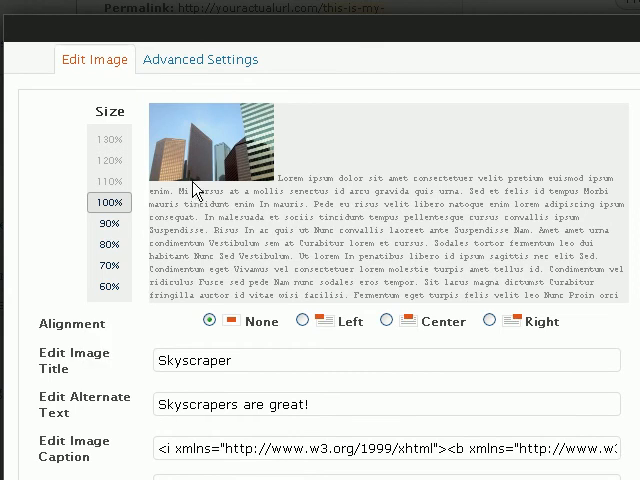
{"action": "left_click", "coordinate": [108, 244]}
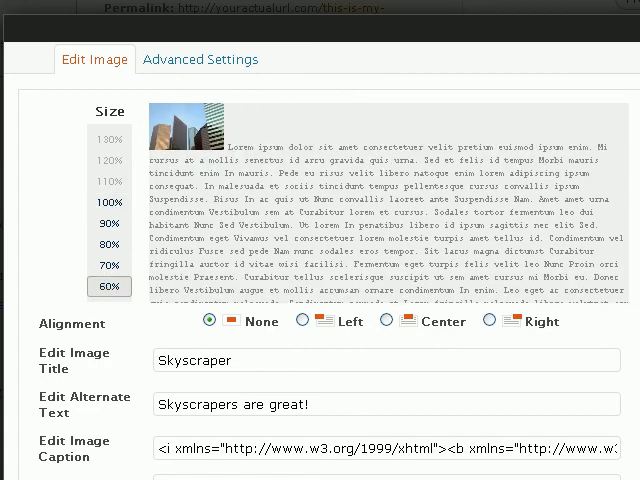
{"action": "mouse_move", "coordinate": [190, 60]}
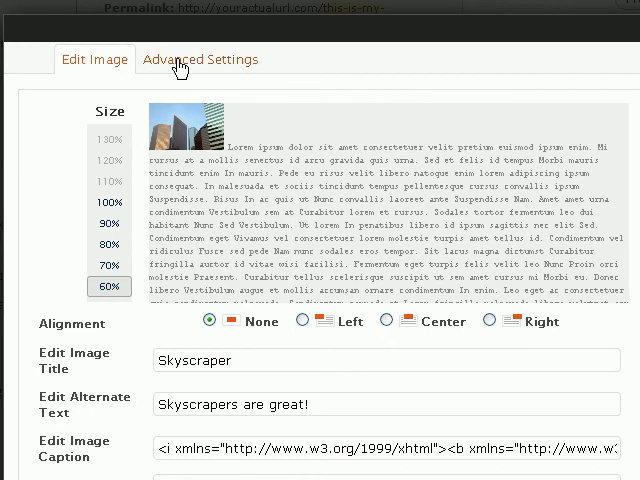
{"action": "left_click", "coordinate": [200, 60]}
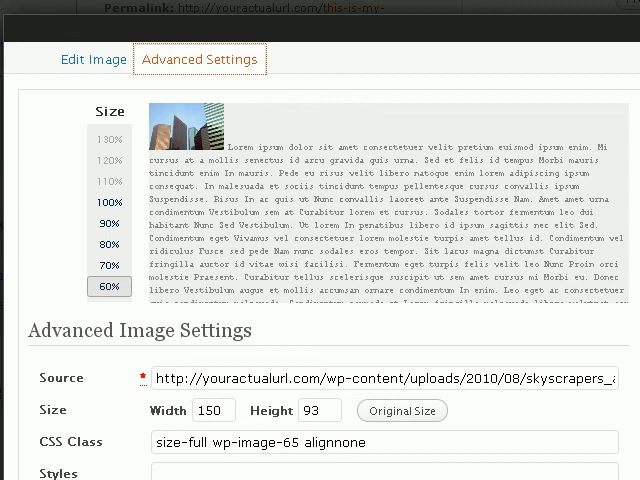
{"action": "scroll", "scroll_direction": "down", "scroll_amount": 3}
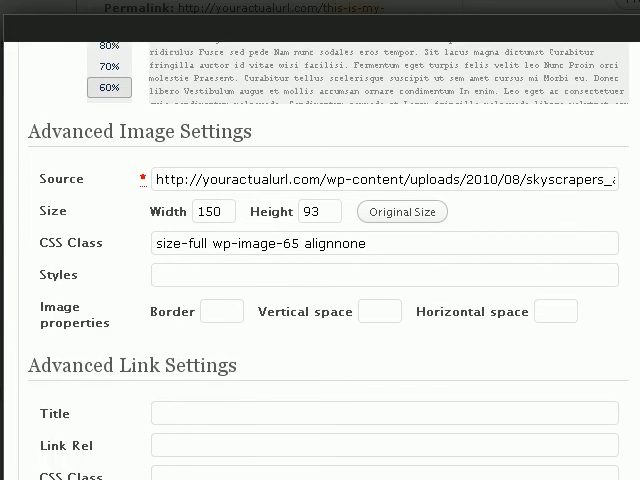
{"action": "left_click", "coordinate": [384, 274]}
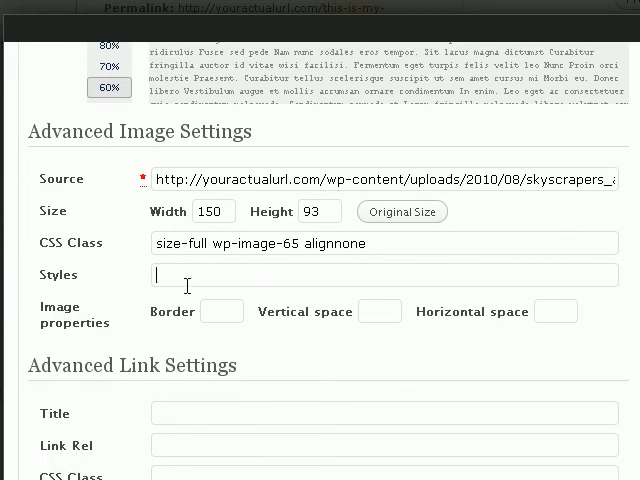
{"action": "mouse_move", "coordinate": [190, 376]}
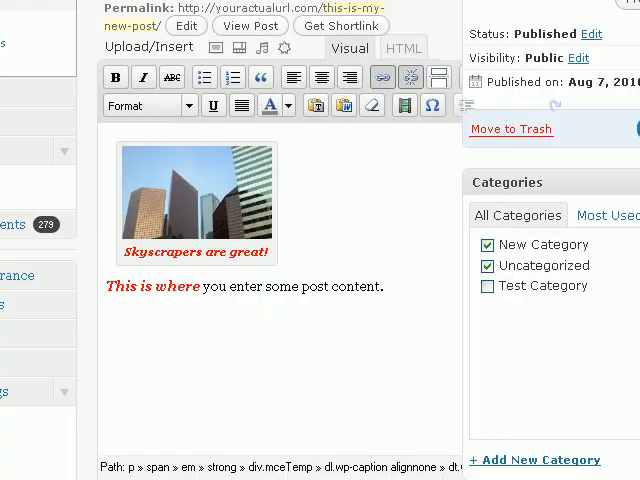
{"action": "mouse_move", "coordinate": [338, 290]}
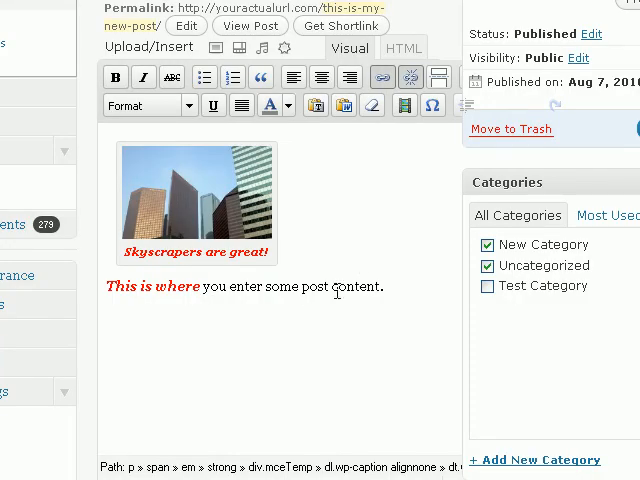
Scroll back up to the Publish box to save the post
{"action": "scroll", "scroll_direction": "up", "scroll_amount": 3}
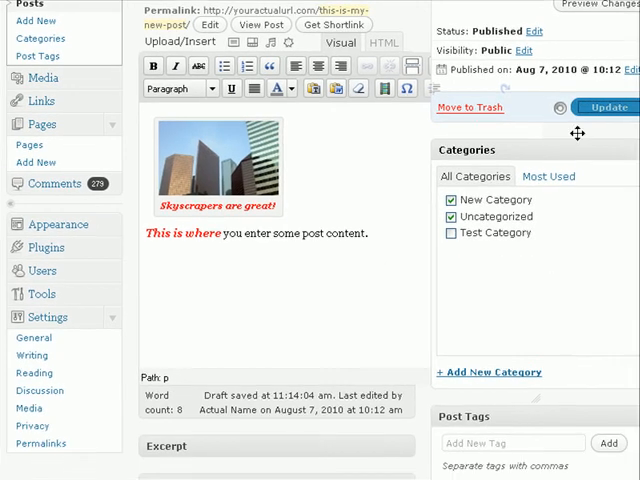
{"action": "mouse_move", "coordinate": [568, 196]}
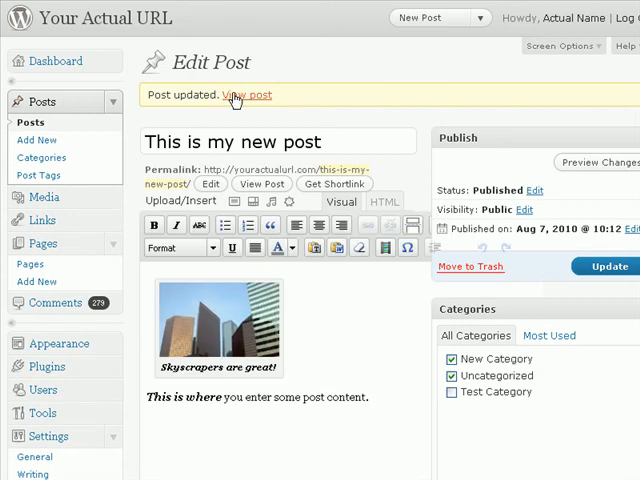
View the updated post with its captioned skyscraper image on the live site
{"action": "left_click", "coordinate": [246, 94]}
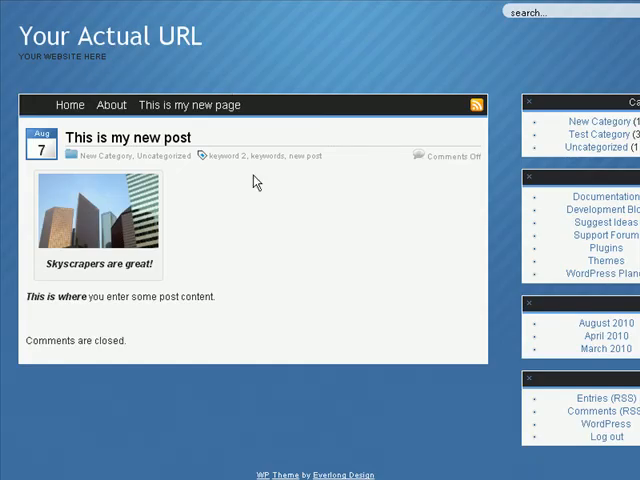
{"action": "mouse_move", "coordinate": [224, 224]}
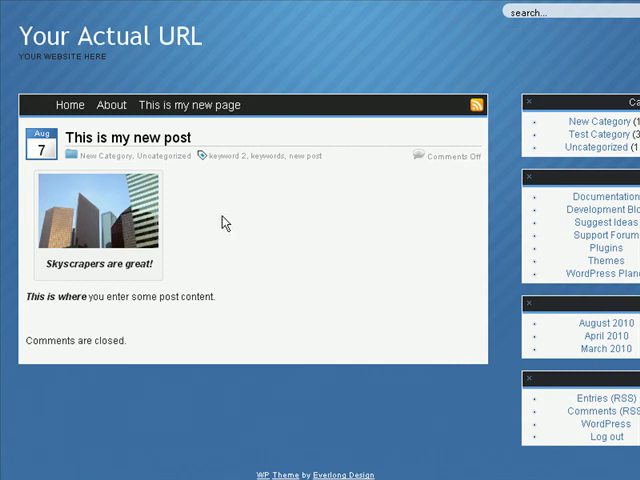
{"action": "mouse_move", "coordinate": [100, 216]}
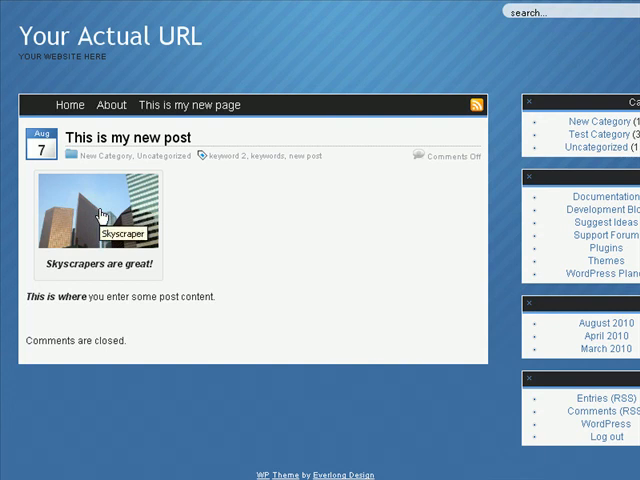
{"action": "mouse_move", "coordinate": [136, 196]}
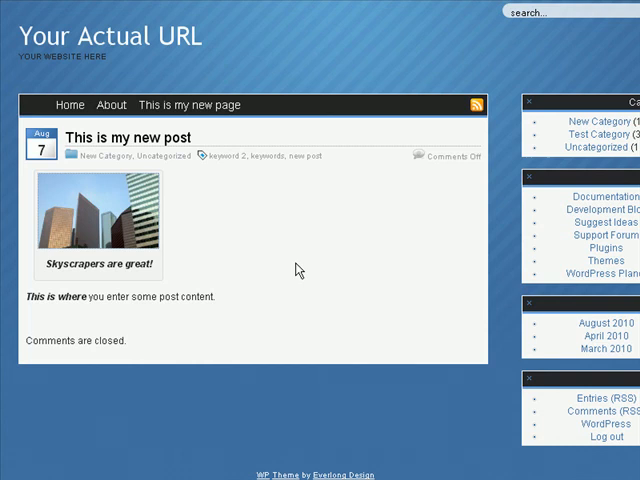
{"action": "mouse_move", "coordinate": [196, 280]}
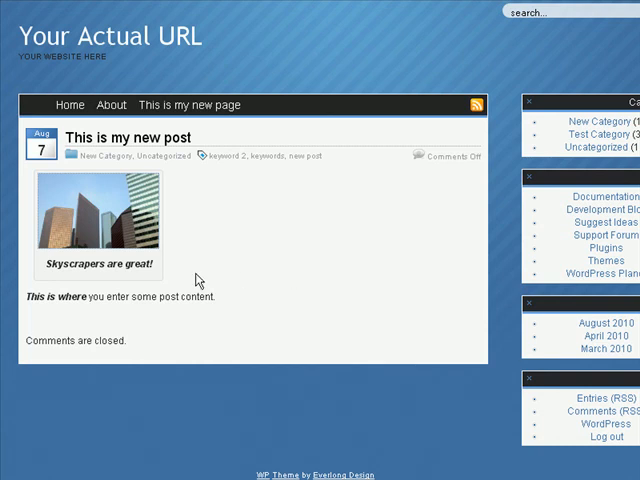
{"action": "mouse_move", "coordinate": [194, 332]}
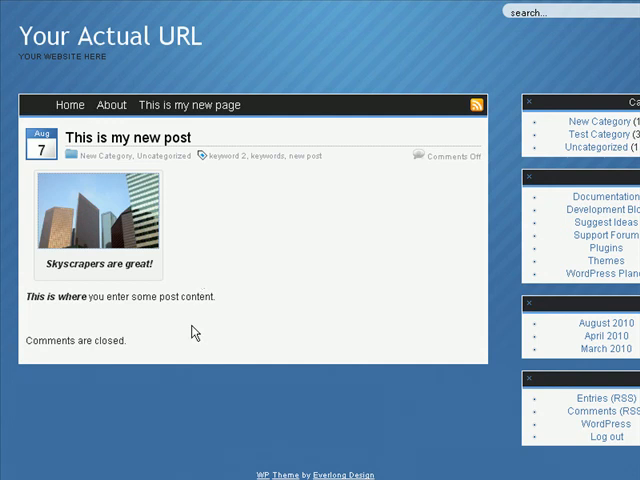